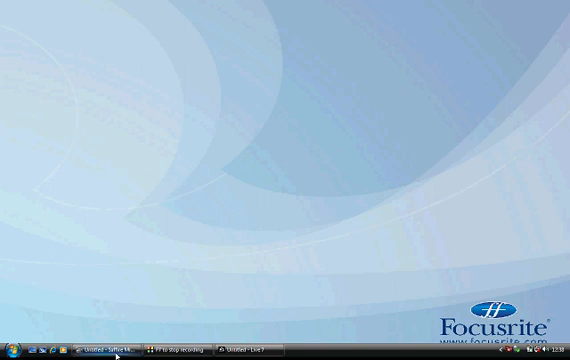
Restore the Saffire MixControl mixer window from the taskbar
click(108, 352)
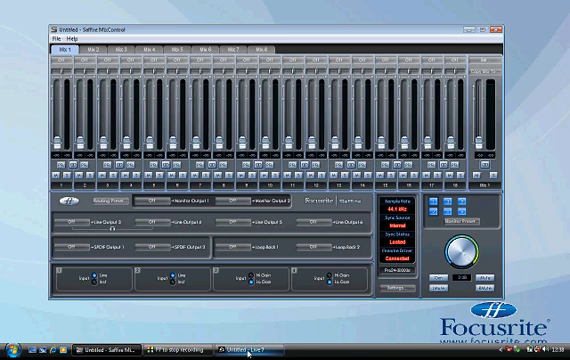
Switch to the Live session and open Options > Preferences
click(278, 350)
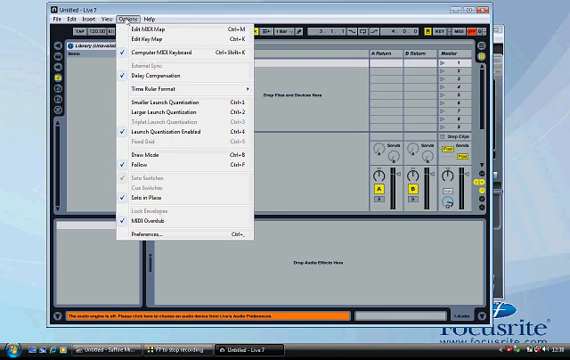
mouse_move(149, 176)
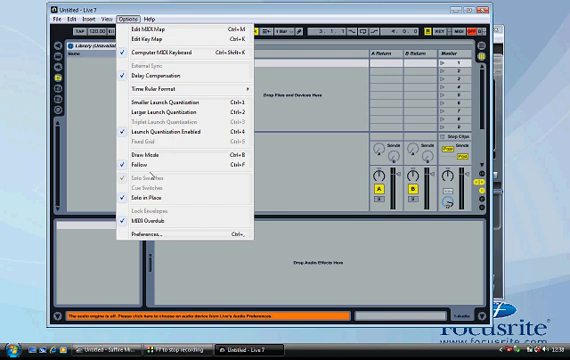
click(141, 237)
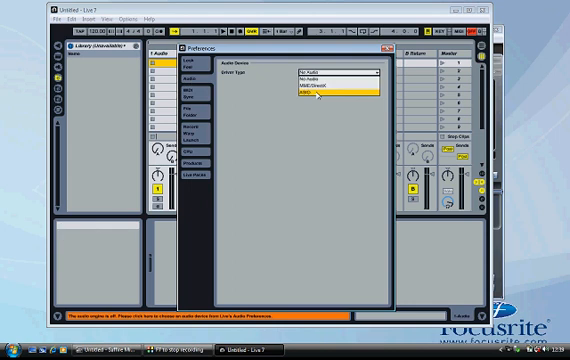
Select ASIO as the driver type and open the hardware I/O configuration
click(320, 98)
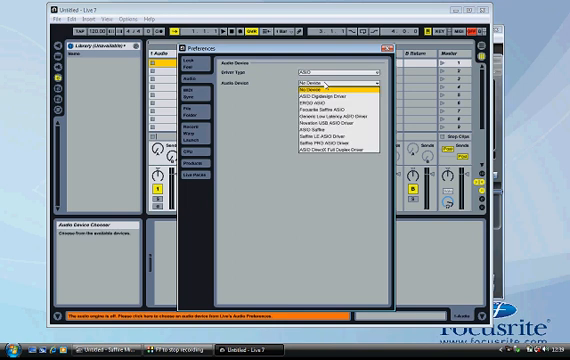
mouse_move(330, 128)
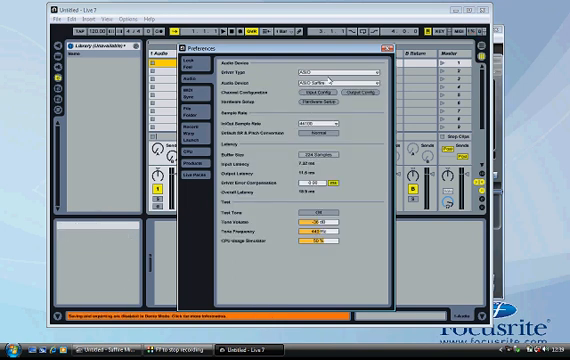
click(297, 87)
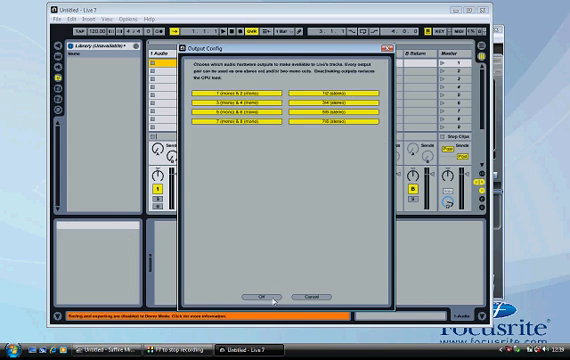
Confirm output pairs 1/2 through 7/8 enabled and close Output Config
click(268, 299)
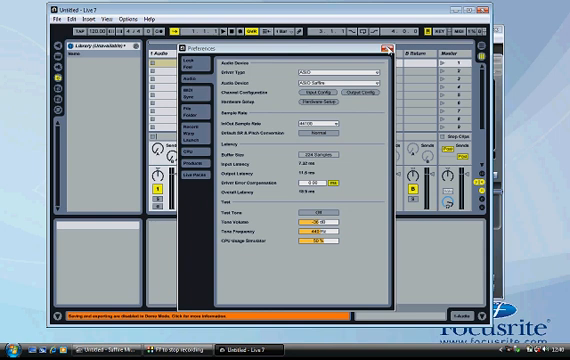
Close the Preferences window with ASIO Saffire kept as the device
click(382, 47)
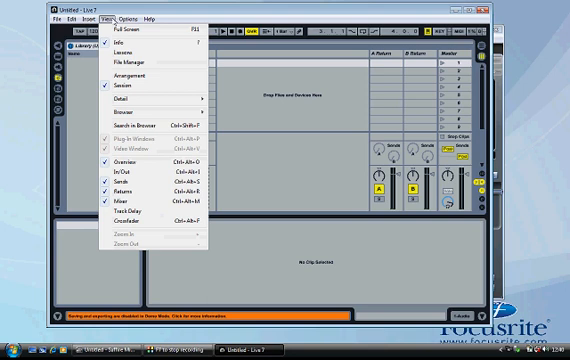
mouse_move(120, 178)
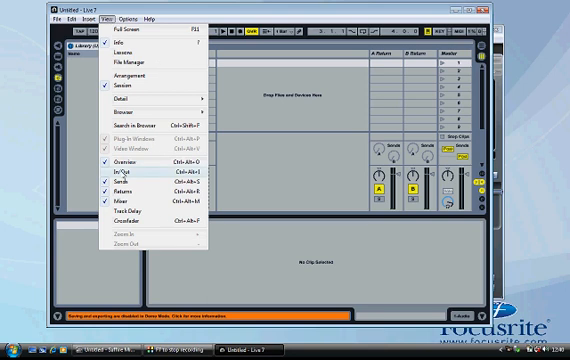
Enable View > In/Out to show track routing choosers
click(122, 176)
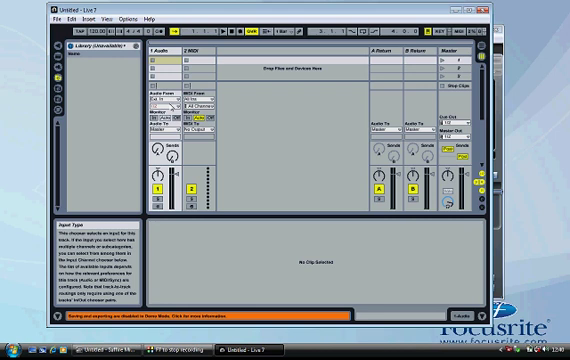
click(163, 105)
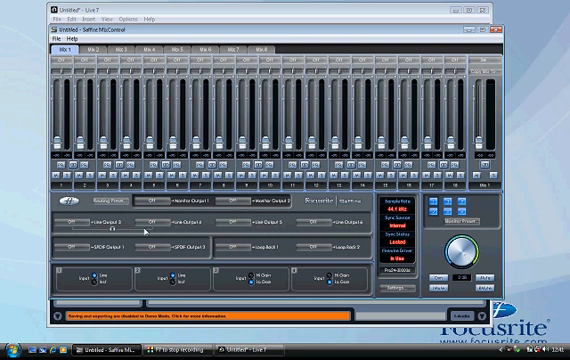
Open MixControl's Routing Preset list to pick DAW Tracking
click(93, 207)
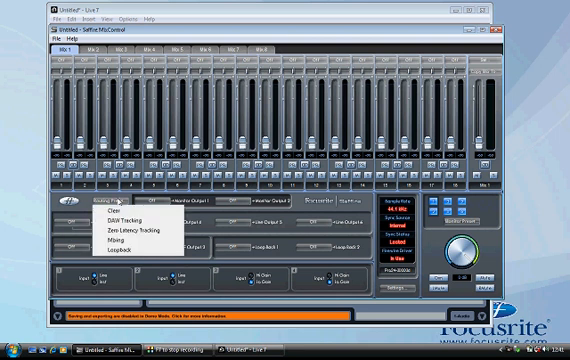